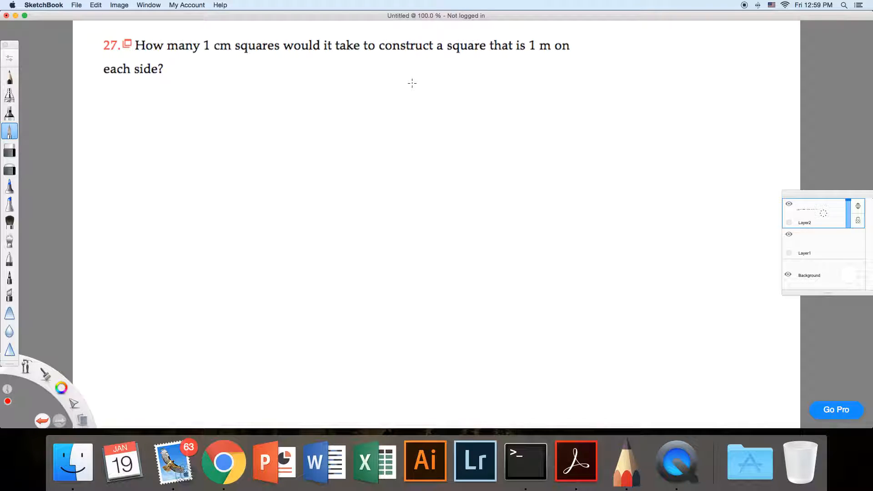
pyautogui.moveTo(593, 341)
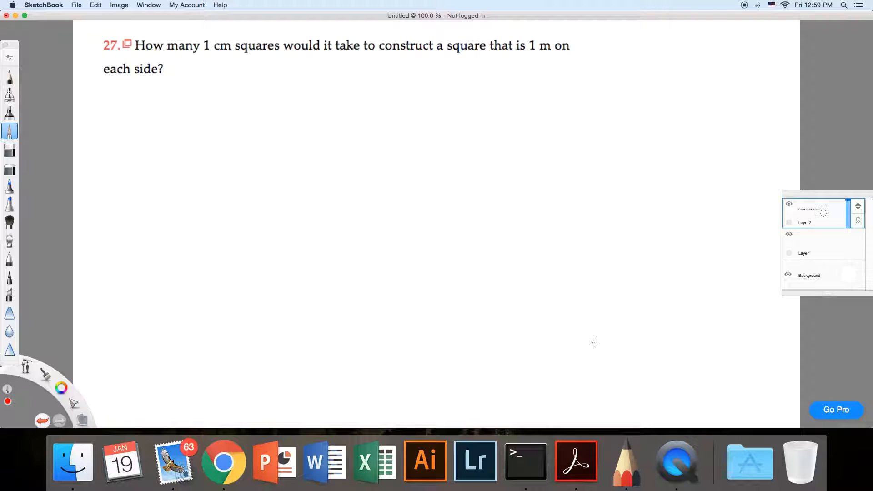
pyautogui.moveTo(621, 58)
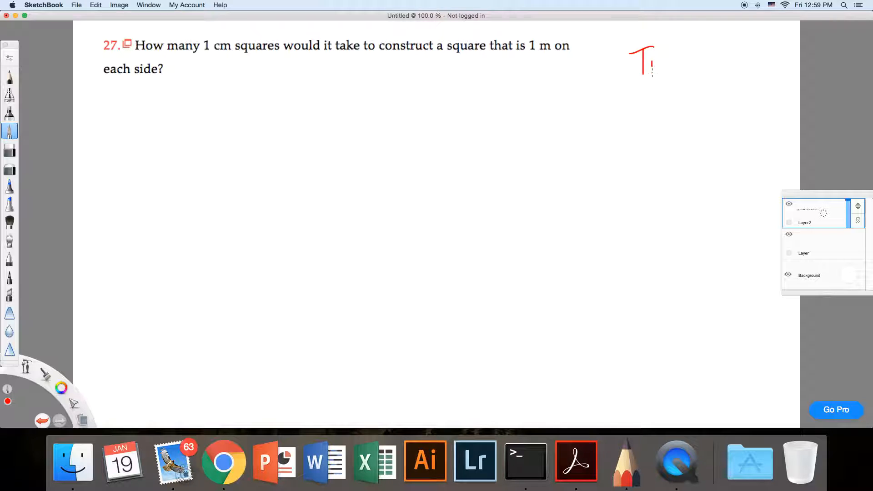
# - Handwrite the red reference note 'Tro p37 Ch1' at the top right of the canvas
pyautogui.moveTo(648, 66); pyautogui.dragTo(662, 66)
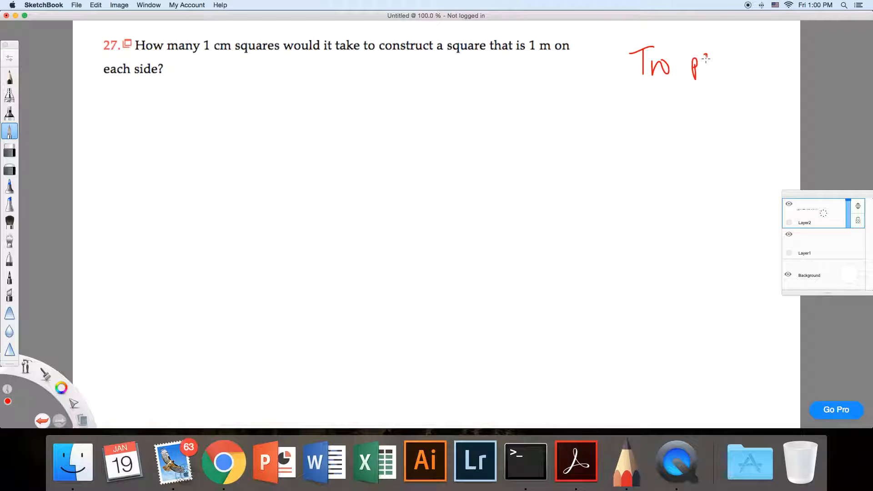
pyautogui.moveTo(700, 61); pyautogui.dragTo(723, 67)
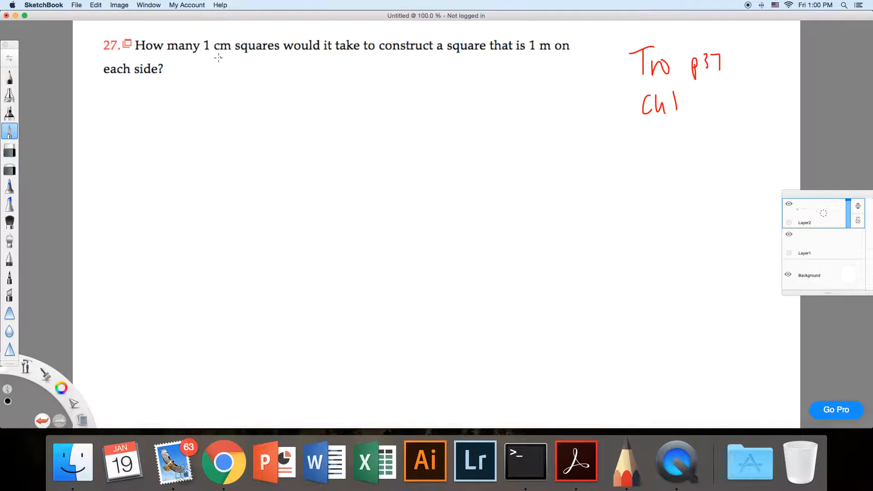
pyautogui.moveTo(270, 55)
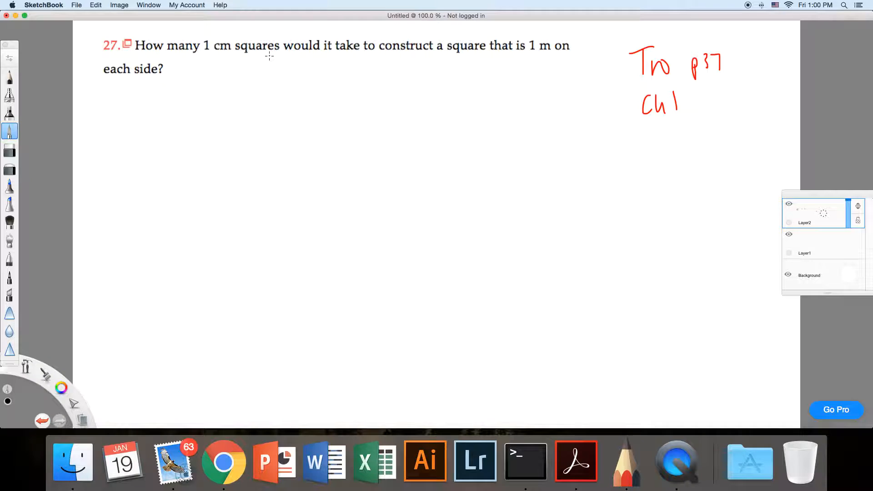
pyautogui.moveTo(263, 69)
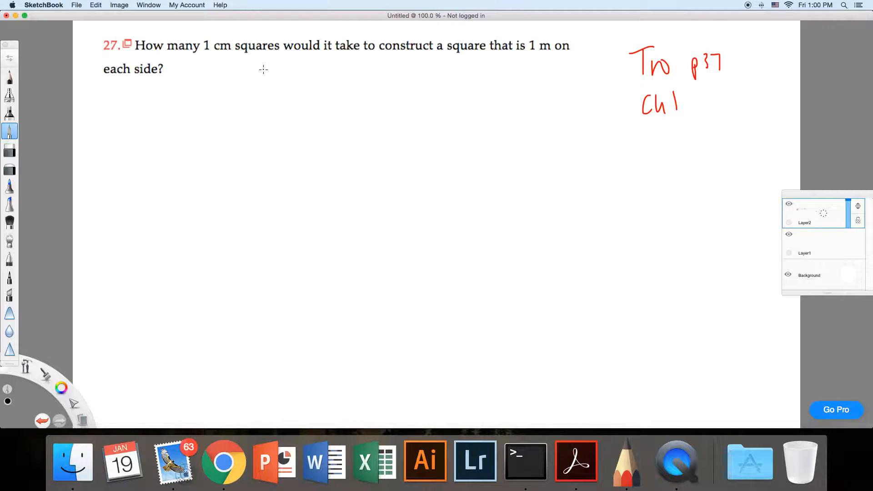
pyautogui.moveTo(210, 126)
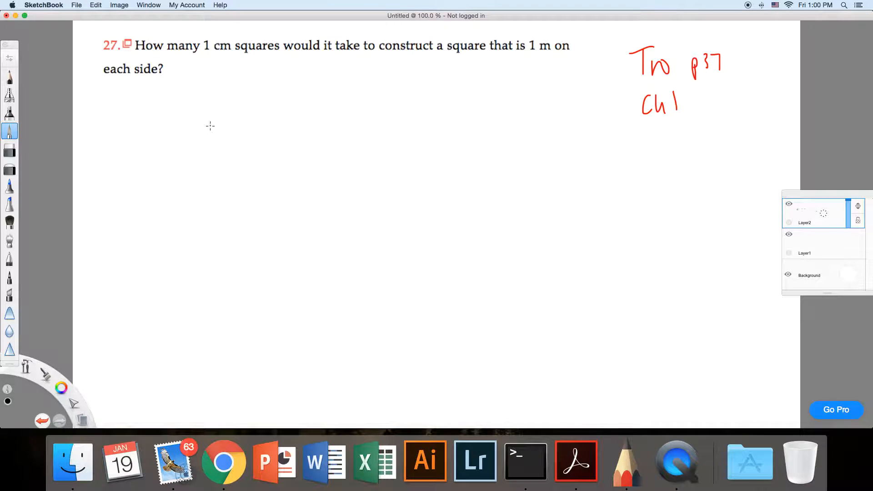
# - Sketch a black square and rule crossing grid lines into its top-left corner
pyautogui.moveTo(208, 111); pyautogui.dragTo(310, 213)
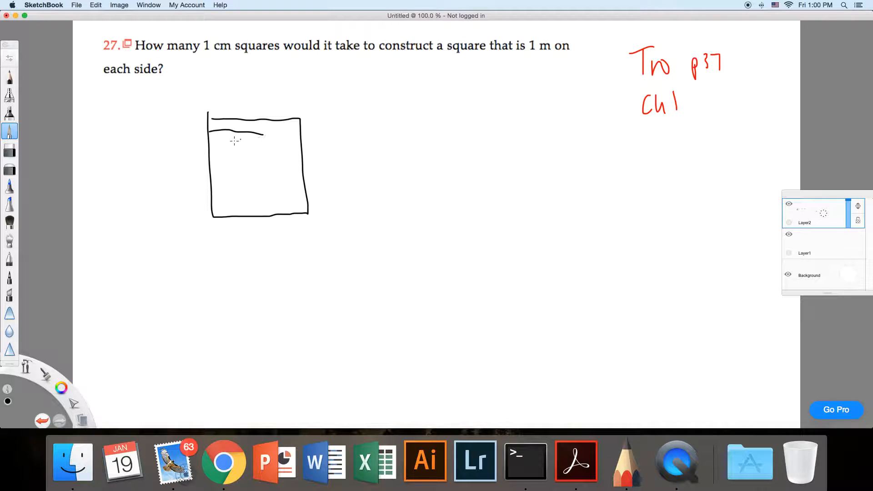
pyautogui.moveTo(214, 139); pyautogui.dragTo(257, 162)
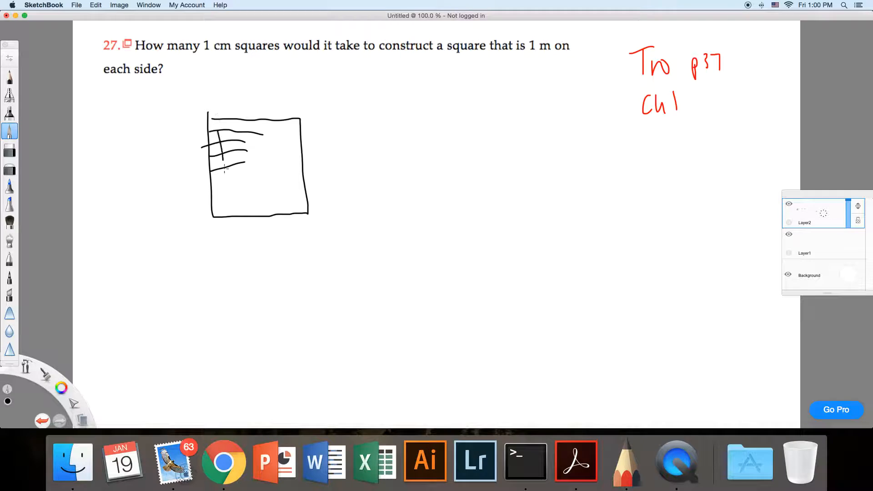
pyautogui.moveTo(220, 133); pyautogui.dragTo(239, 167)
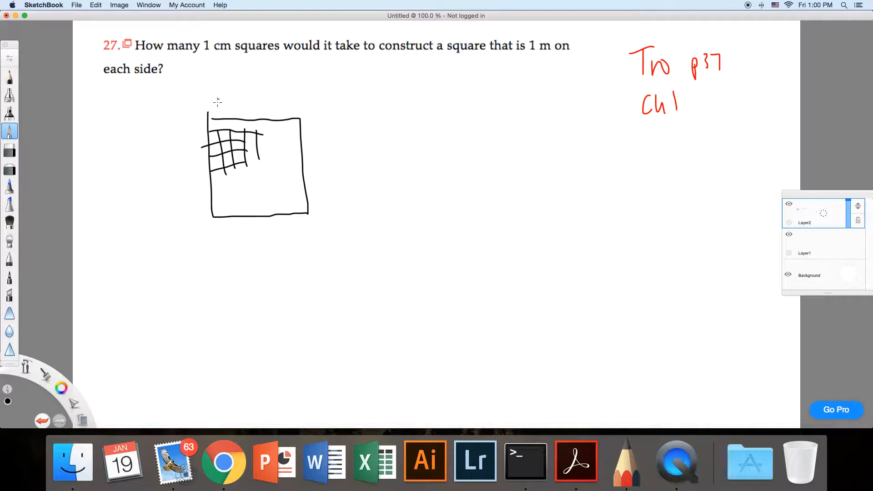
pyautogui.moveTo(267, 89); pyautogui.dragTo(298, 108)
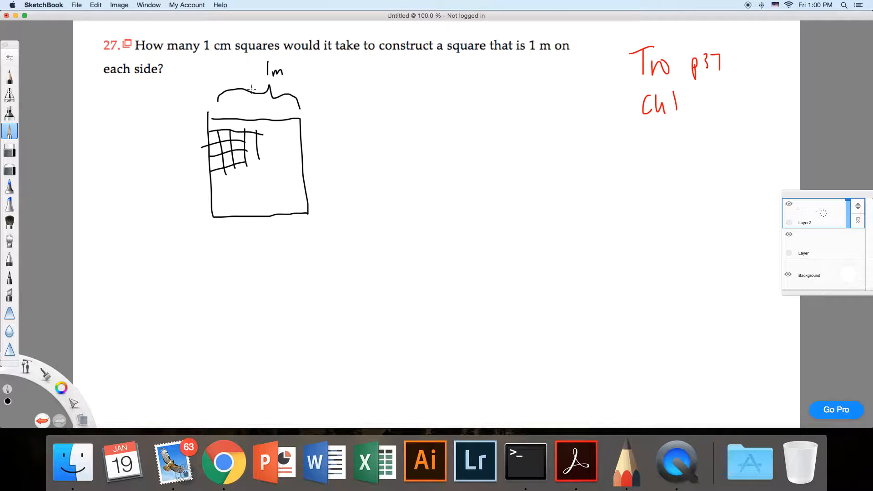
# - Label the square's side as 1m = 100cm with braces on the top and right
pyautogui.write('100')
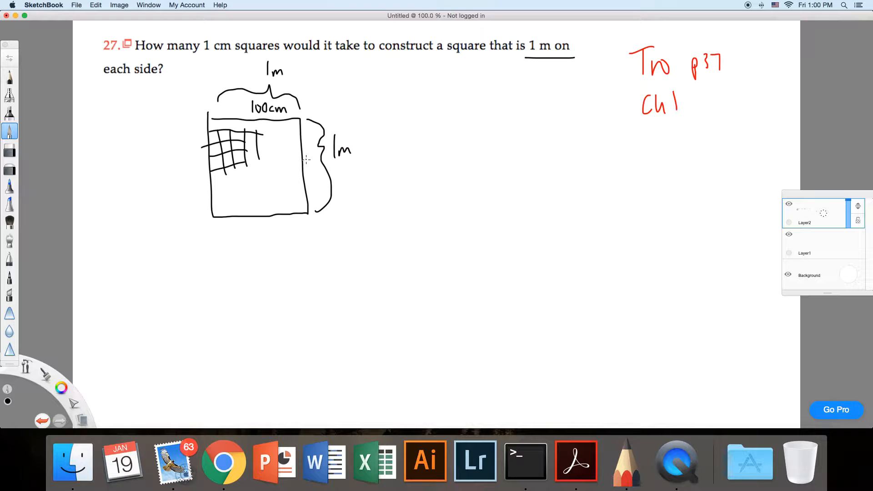
pyautogui.moveTo(359, 147); pyautogui.dragTo(381, 147)
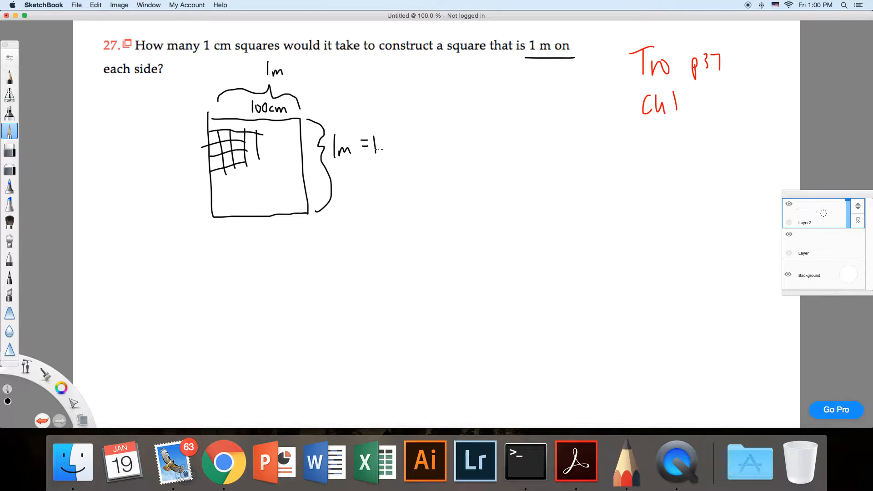
pyautogui.moveTo(370, 150); pyautogui.dragTo(420, 150)
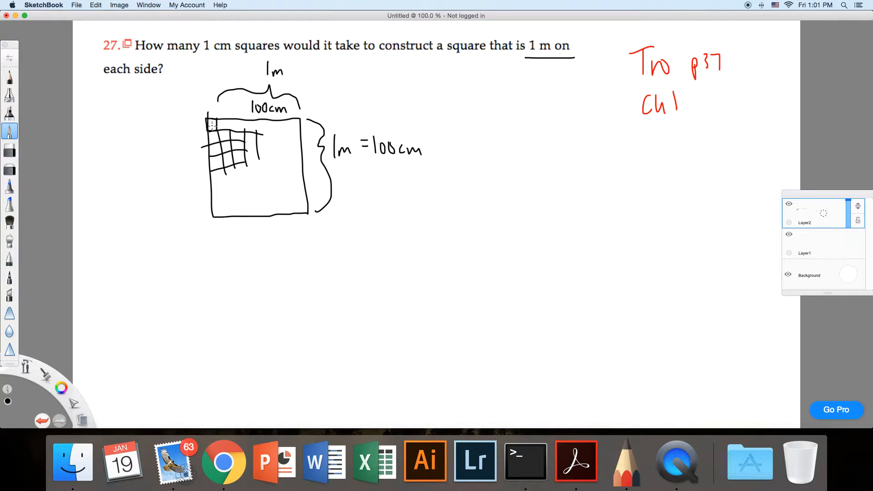
# - Begin writing the multiplication '100 ×' to the right of the labeled square
pyautogui.moveTo(481, 125); pyautogui.dragTo(511, 131)
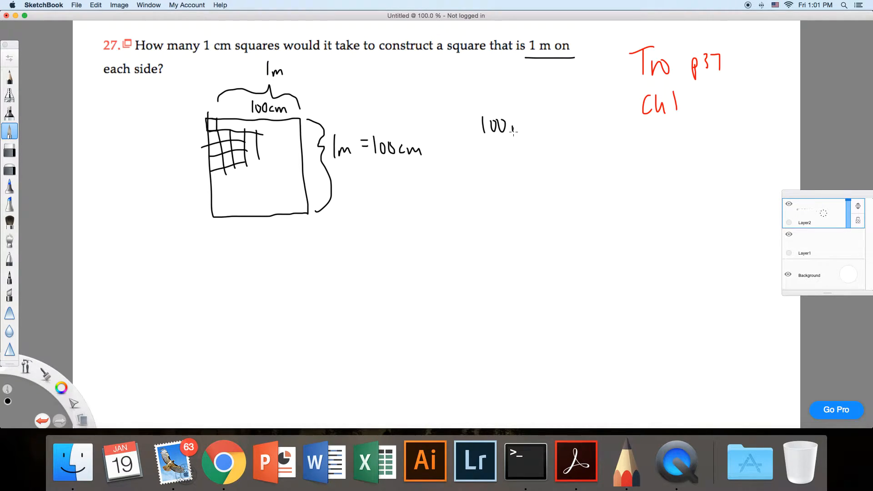